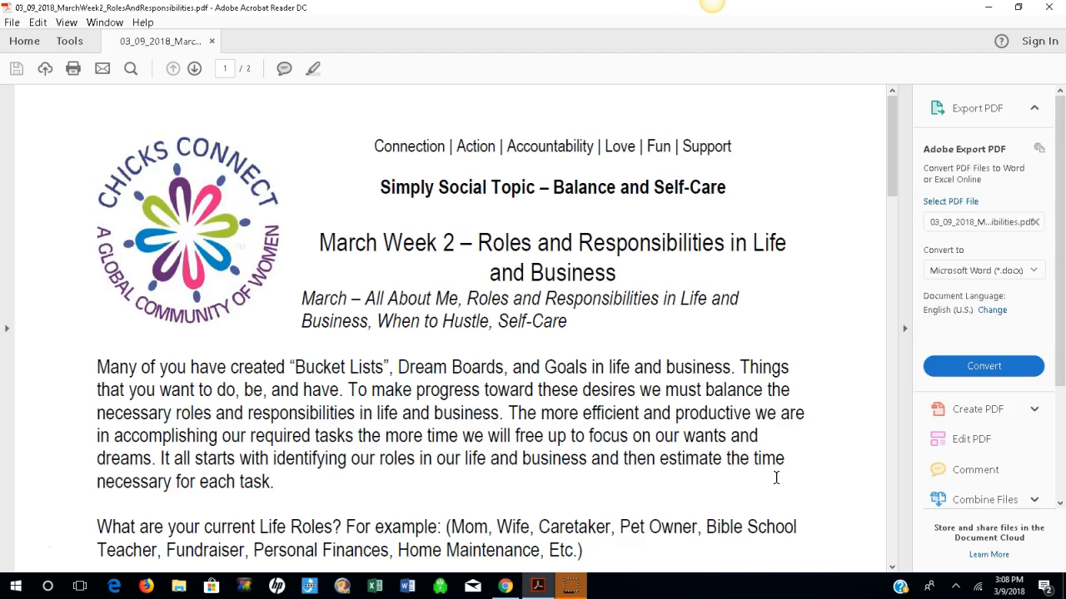
{"action": "scroll", "scroll_direction": "down", "scroll_amount": 3}
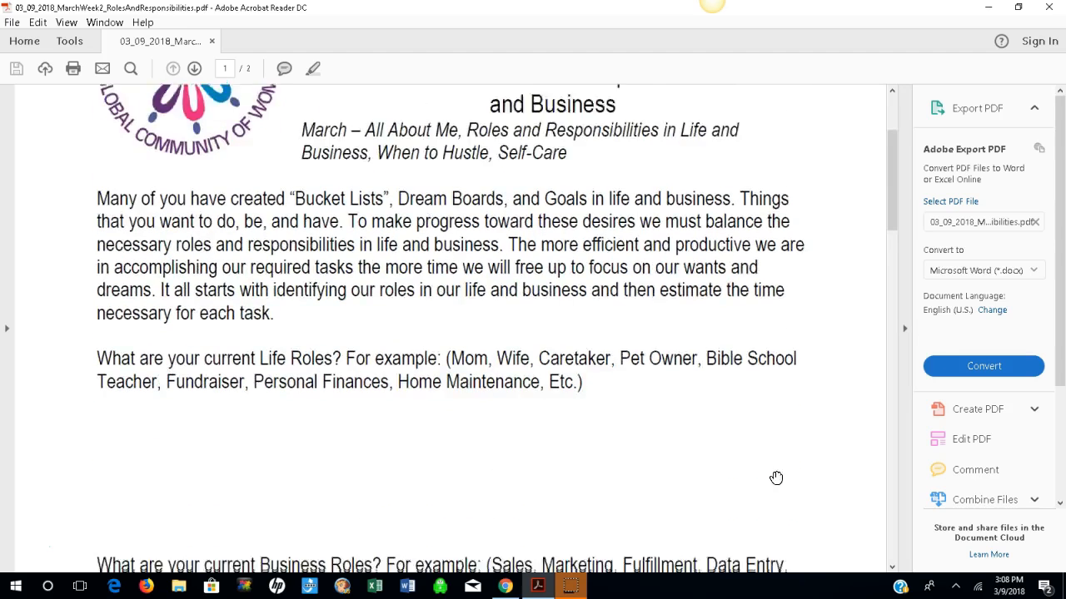
{"action": "scroll", "scroll_direction": "down", "scroll_amount": 3}
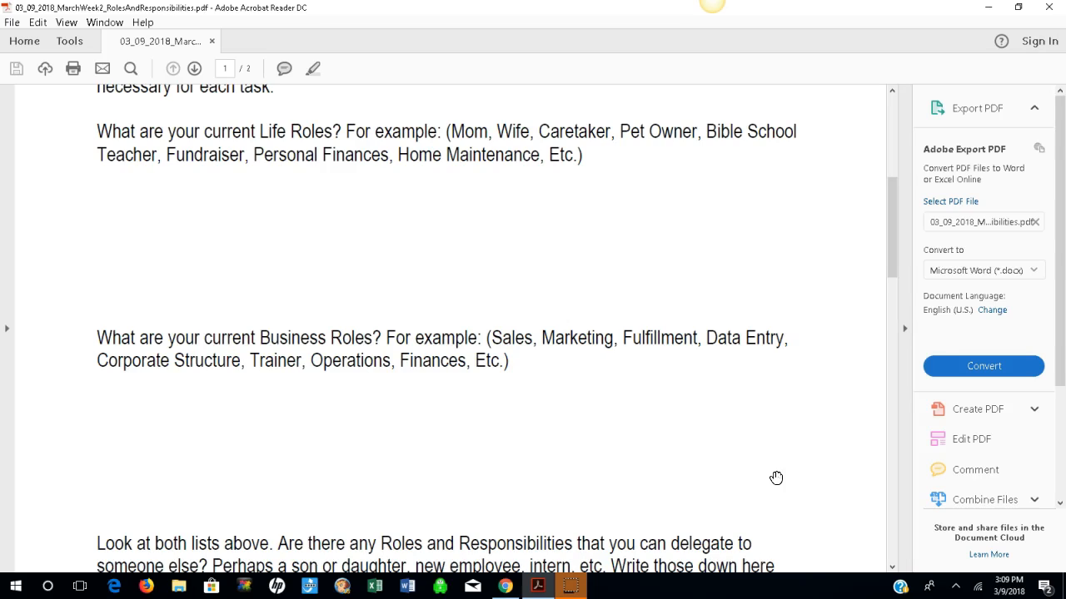
{"action": "scroll", "scroll_direction": "down", "scroll_amount": 3}
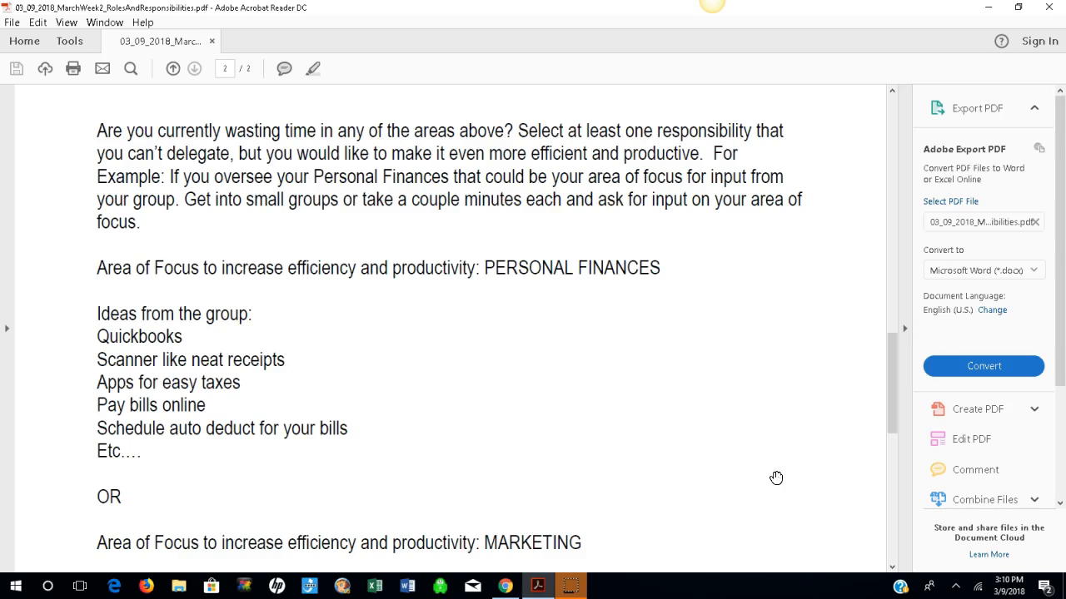
{"action": "scroll", "scroll_direction": "down", "scroll_amount": 3}
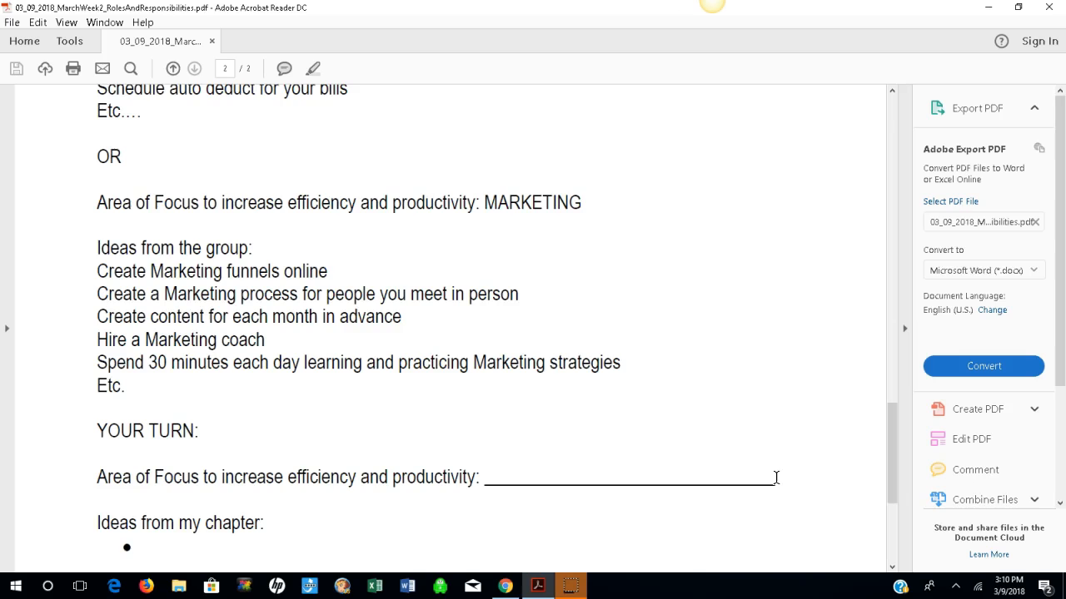
{"action": "scroll", "scroll_direction": "down", "scroll_amount": 3}
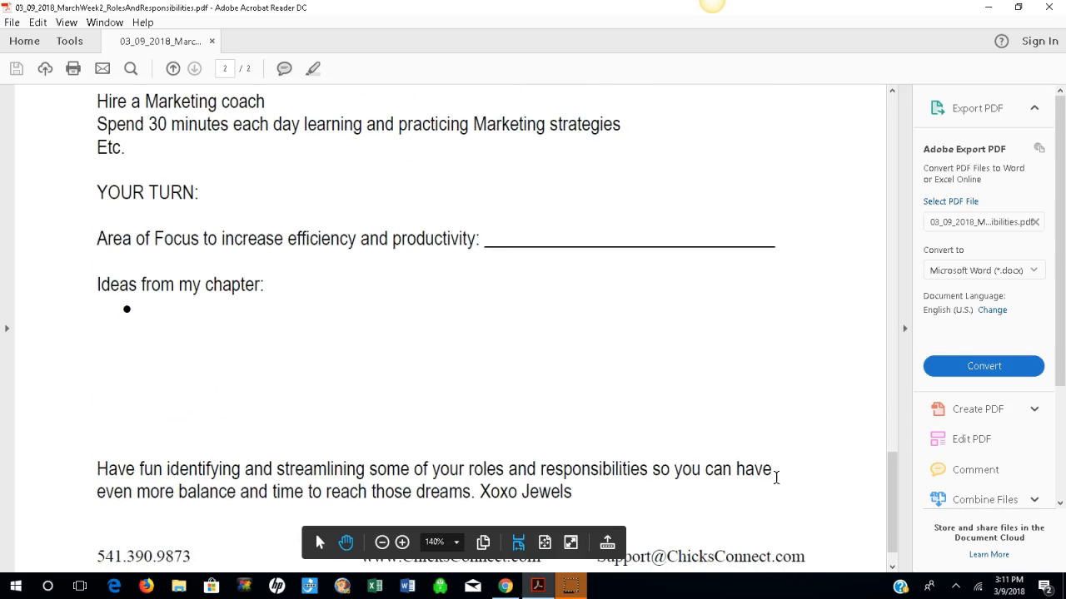